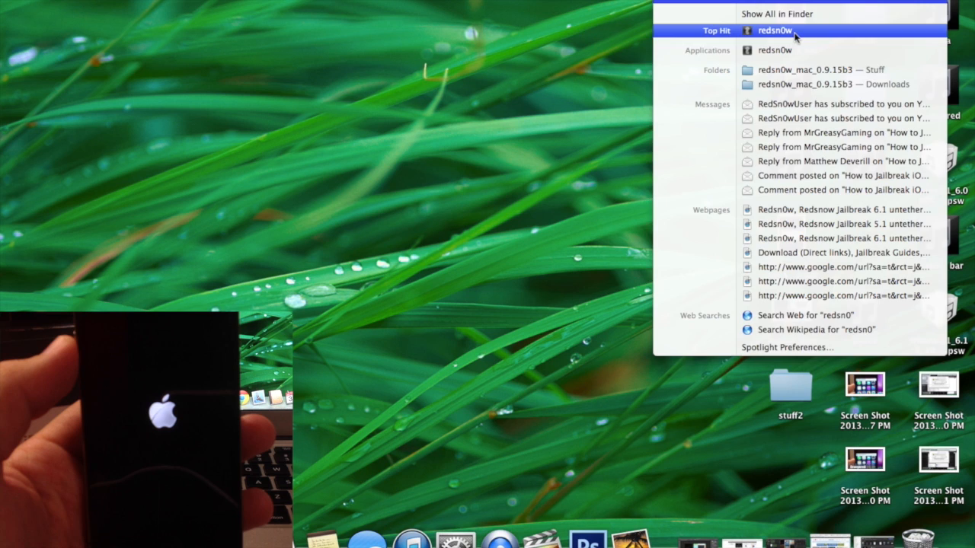
Launch the redsn0w application from the Spotlight Top Hit
left_click(774, 30)
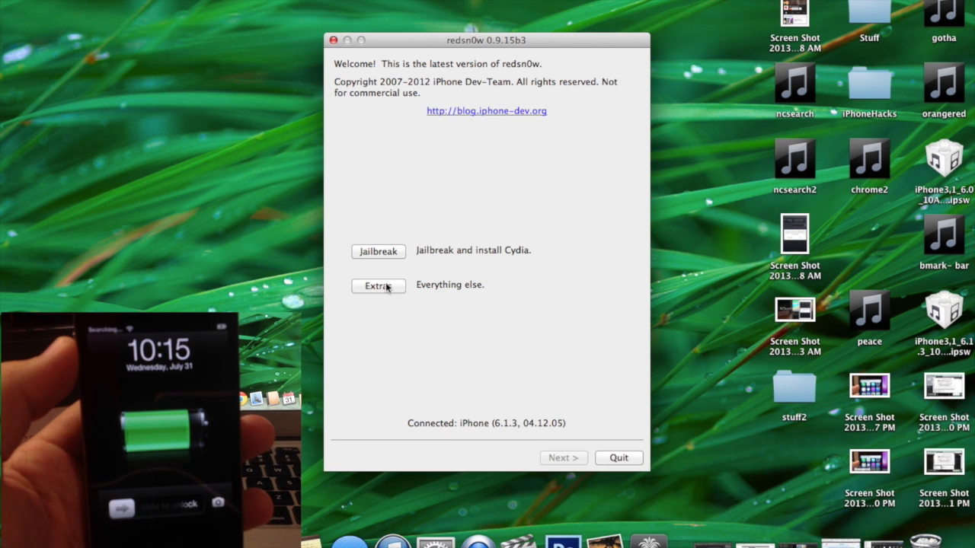
Via Extras > Select IPSW, load iPhone3,1_6.0_10A403_Restore.ipsw from the Desktop
left_click(378, 286)
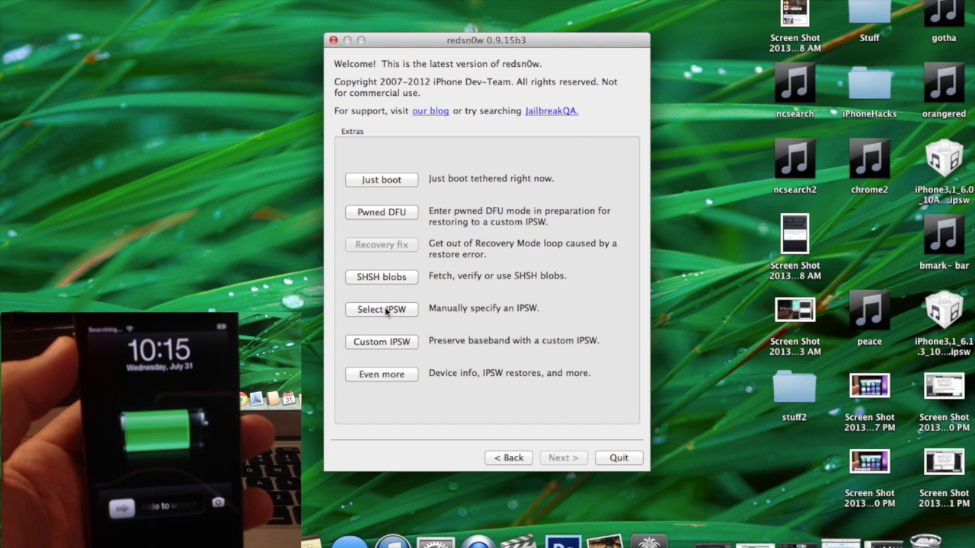
left_click(381, 309)
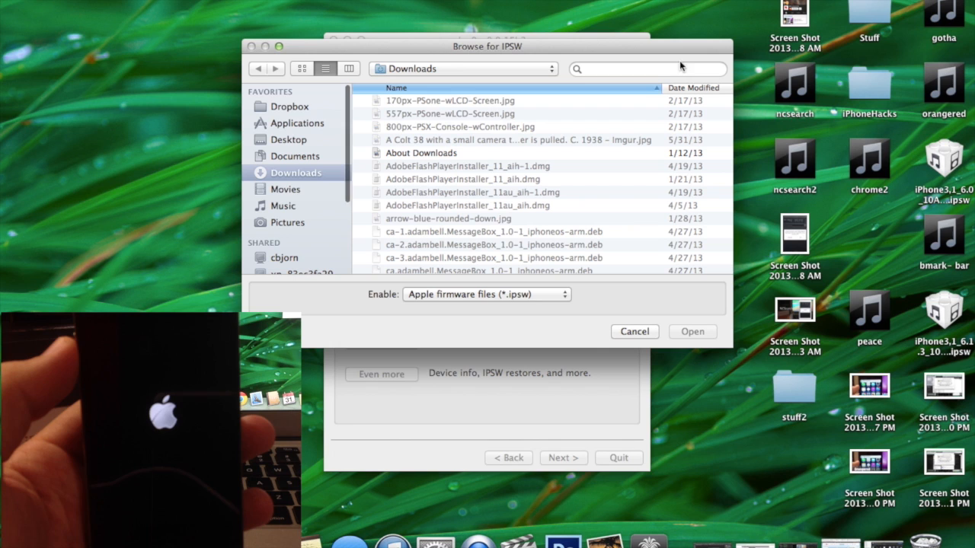
left_click(290, 140)
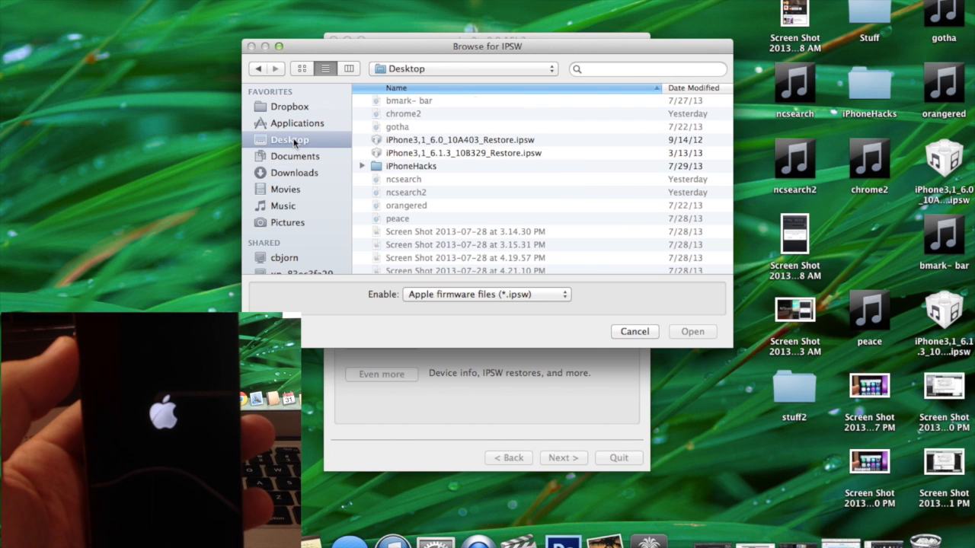
left_click(460, 140)
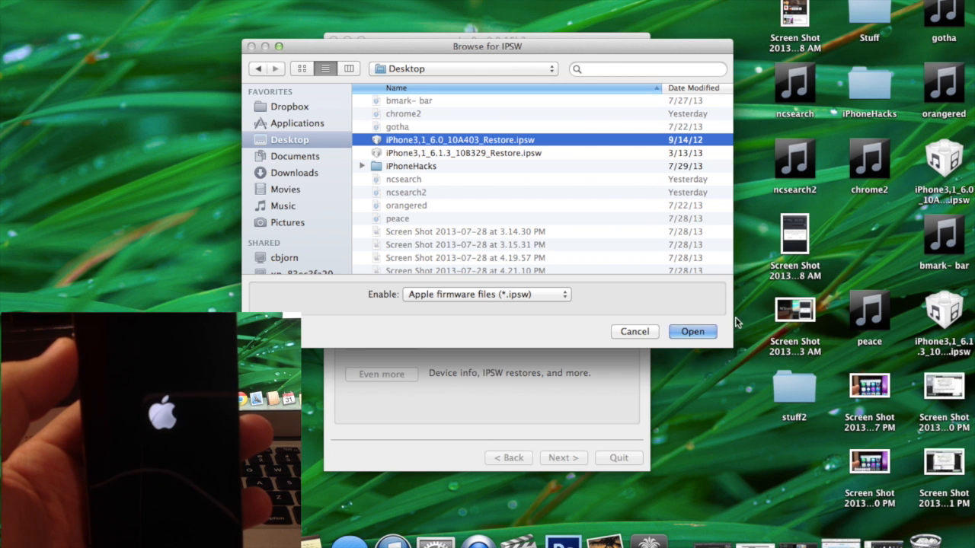
left_click(691, 332)
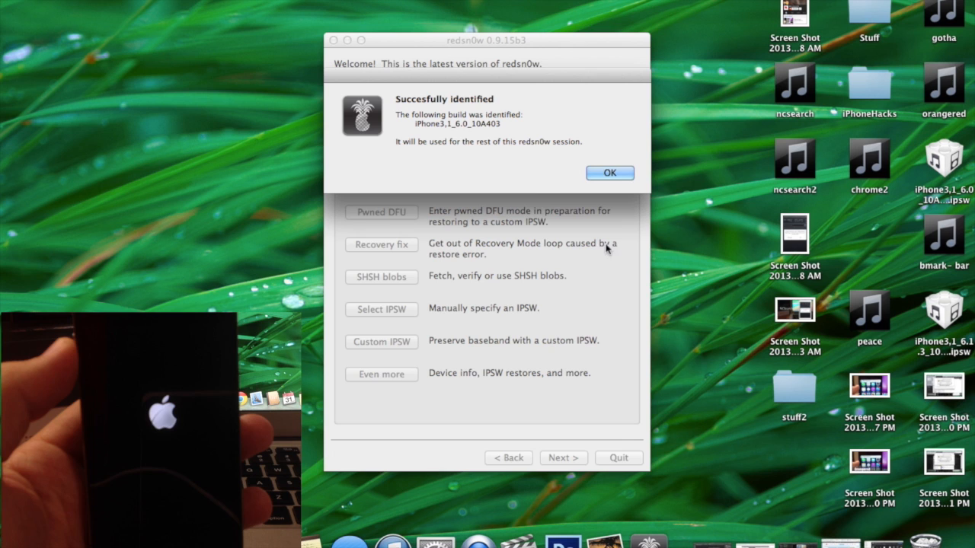
Acknowledge the identified-firmware alert and start a tethered Just Boot
left_click(609, 174)
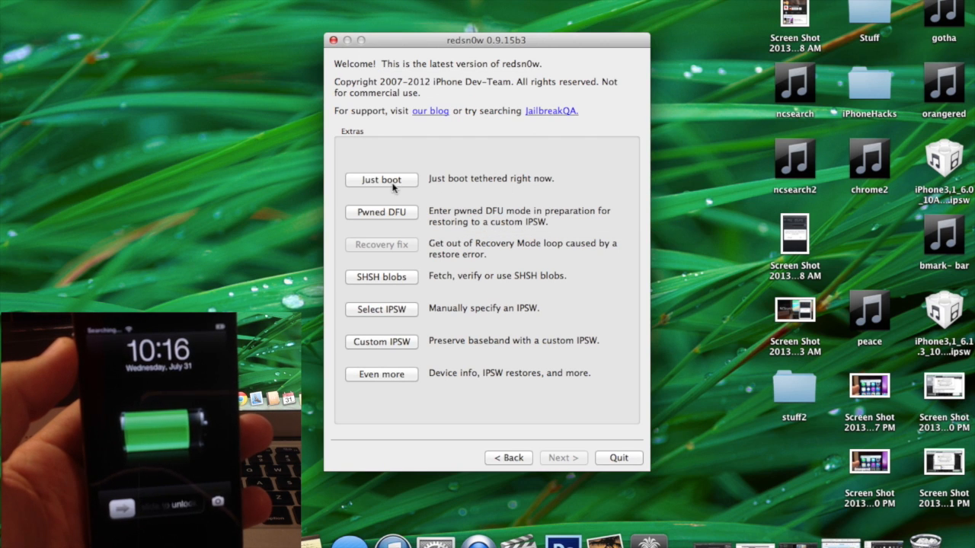
left_click(381, 212)
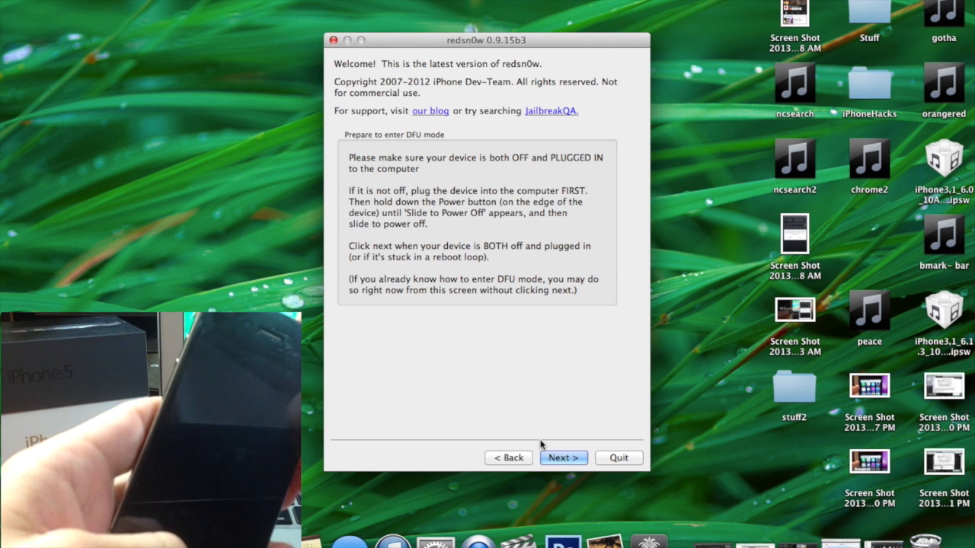
left_click(564, 457)
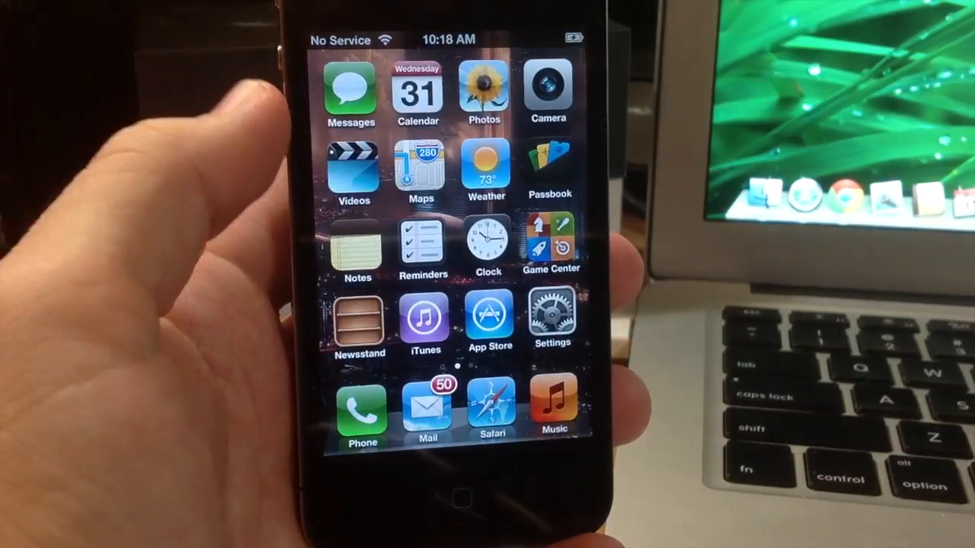
scroll("left", 3)
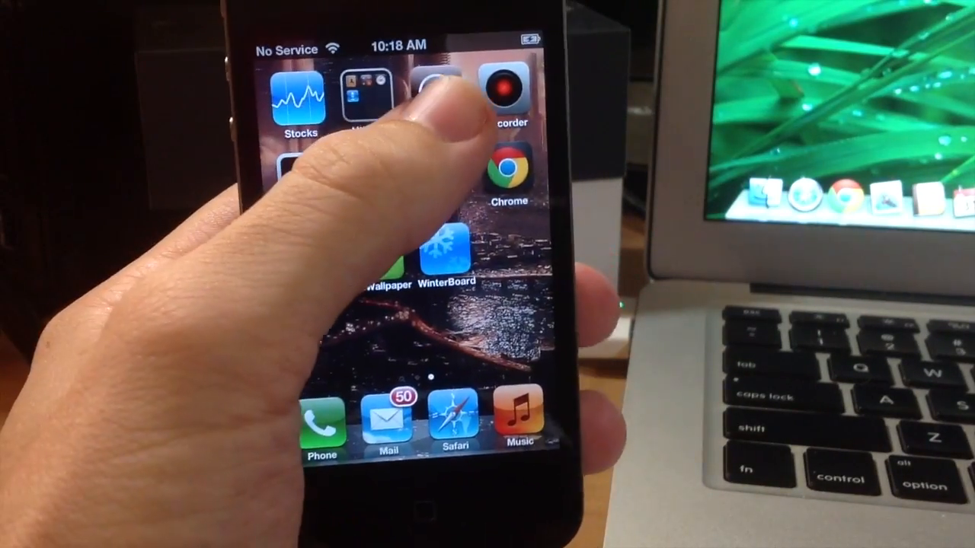